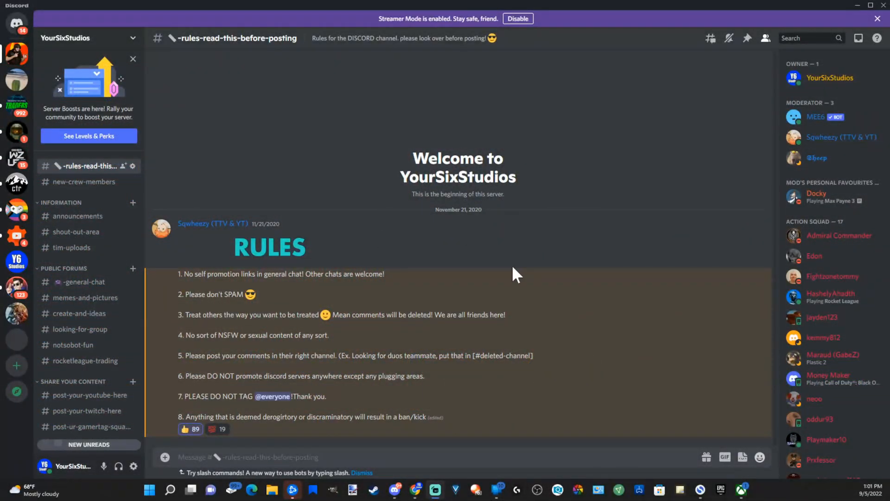
{"action": "mouse_move", "coordinate": [527, 325]}
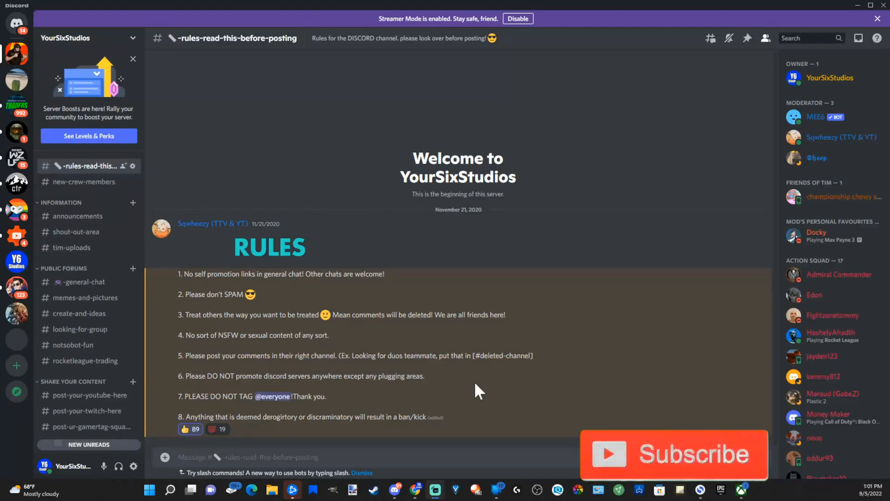
{"action": "mouse_move", "coordinate": [156, 310]}
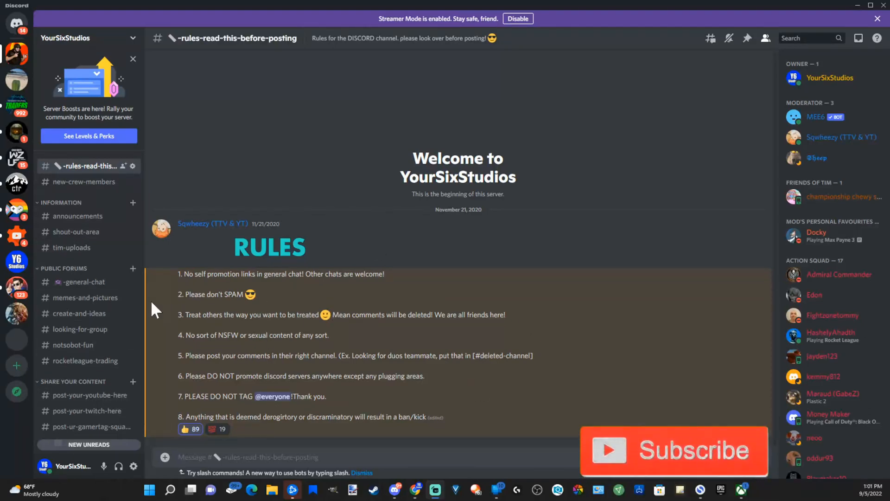
{"action": "mouse_move", "coordinate": [334, 315]}
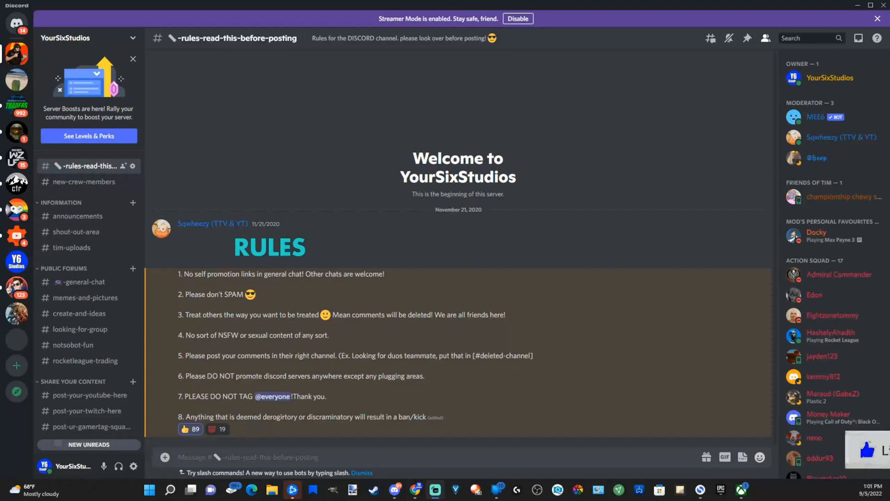
{"action": "mouse_move", "coordinate": [94, 288]}
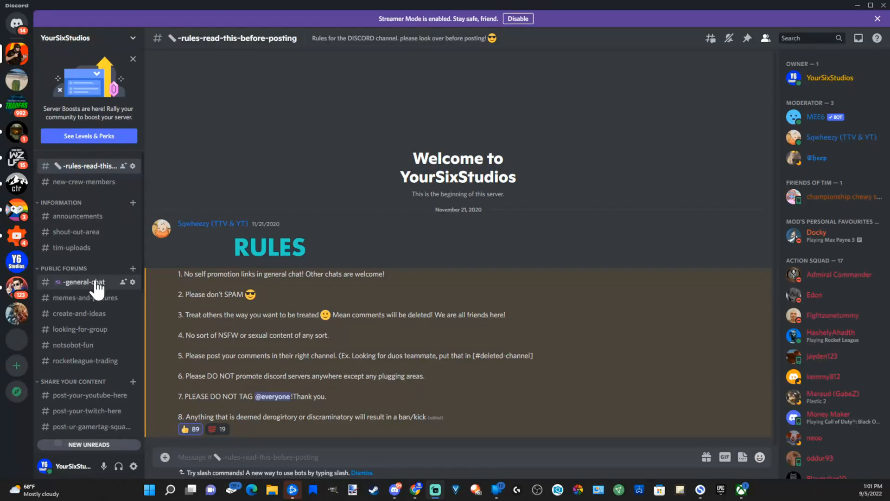
View the general-chat channel and scroll to its most recent messages.
{"action": "left_click", "coordinate": [83, 282]}
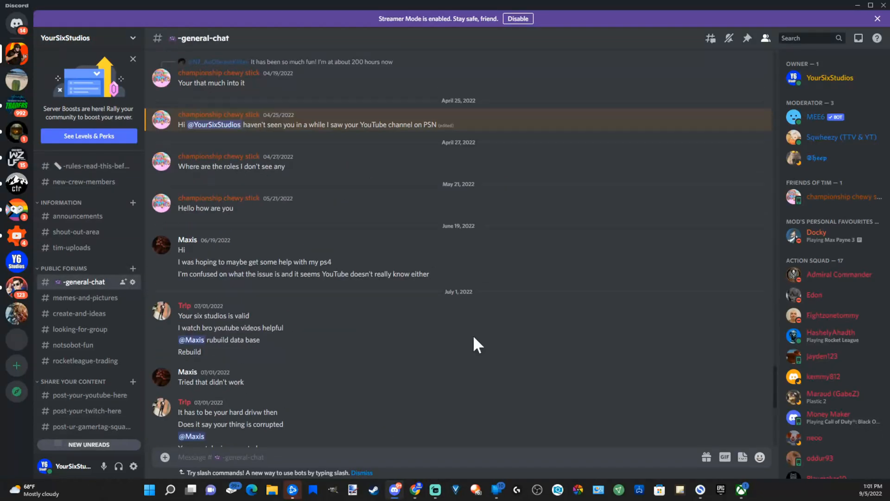
{"action": "scroll", "scroll_direction": "down", "scroll_amount": 3}
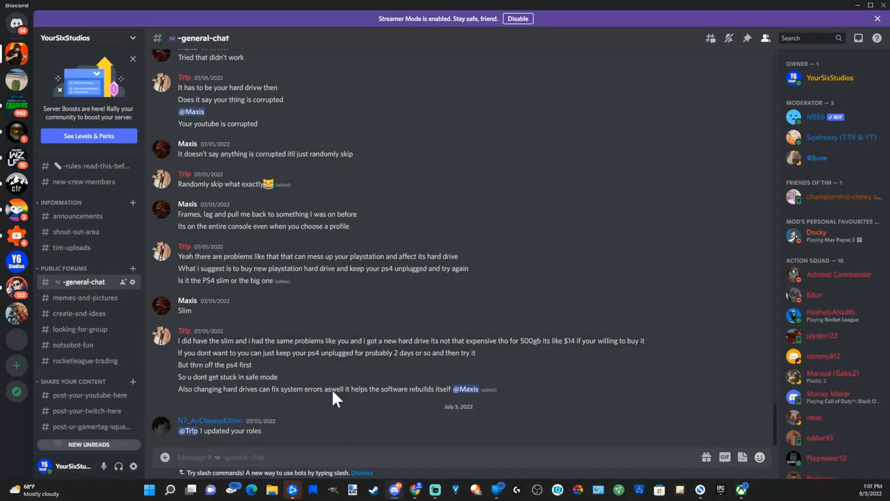
{"action": "mouse_move", "coordinate": [72, 286]}
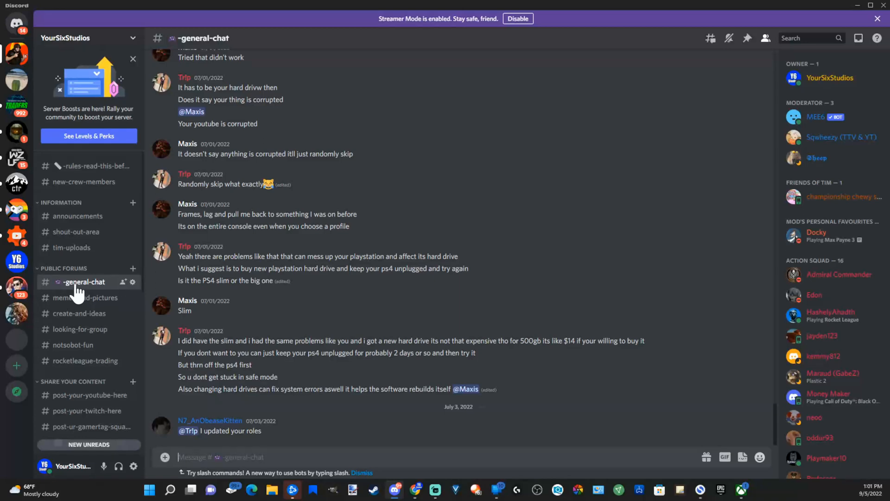
Choose Clone Channel from general-chat's context menu, keeping the same name.
{"action": "right_click", "coordinate": [83, 282]}
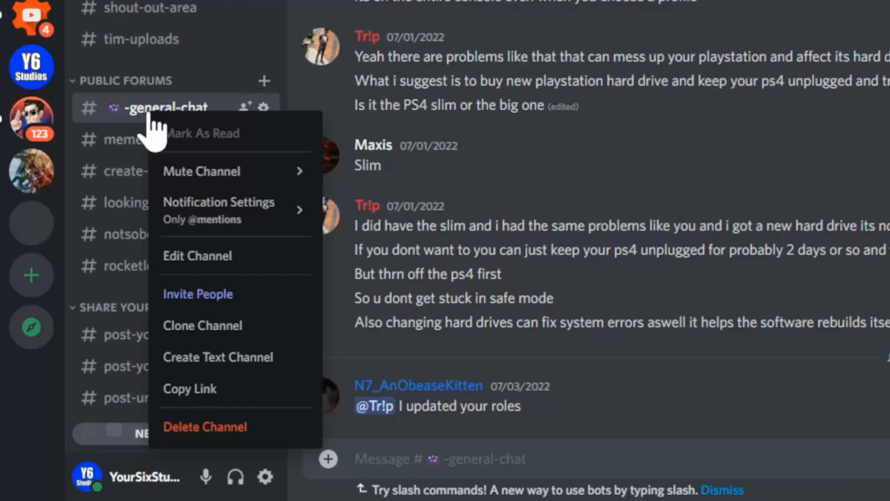
{"action": "mouse_move", "coordinate": [202, 334]}
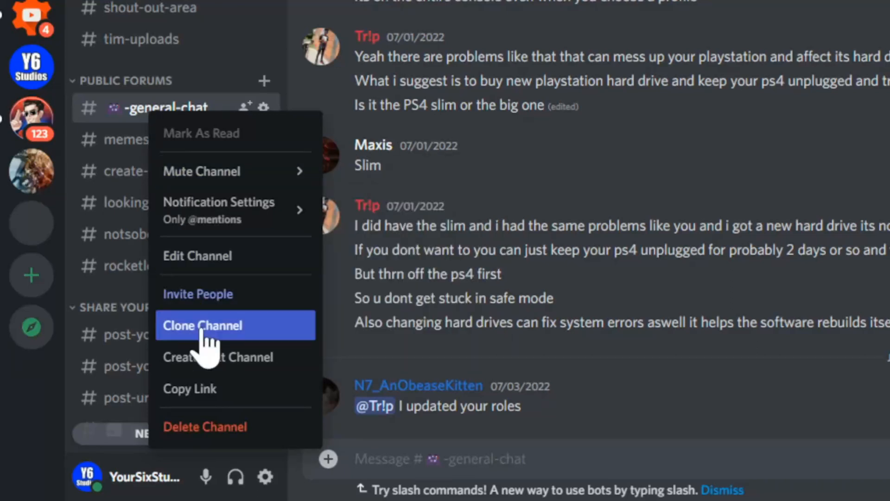
{"action": "left_click", "coordinate": [202, 325]}
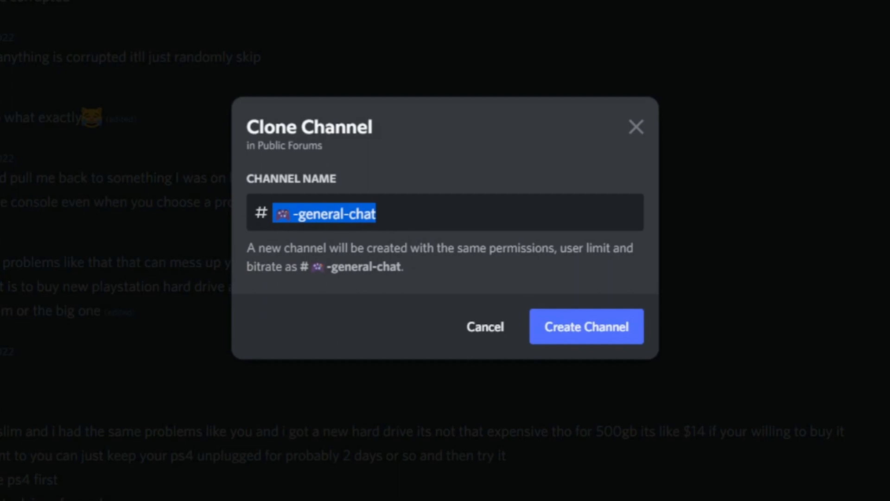
{"action": "mouse_move", "coordinate": [261, 276]}
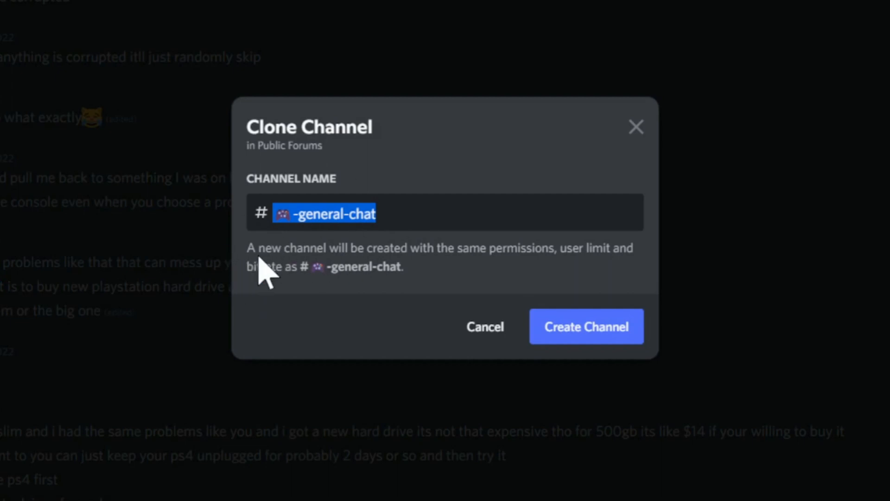
{"action": "mouse_move", "coordinate": [443, 273]}
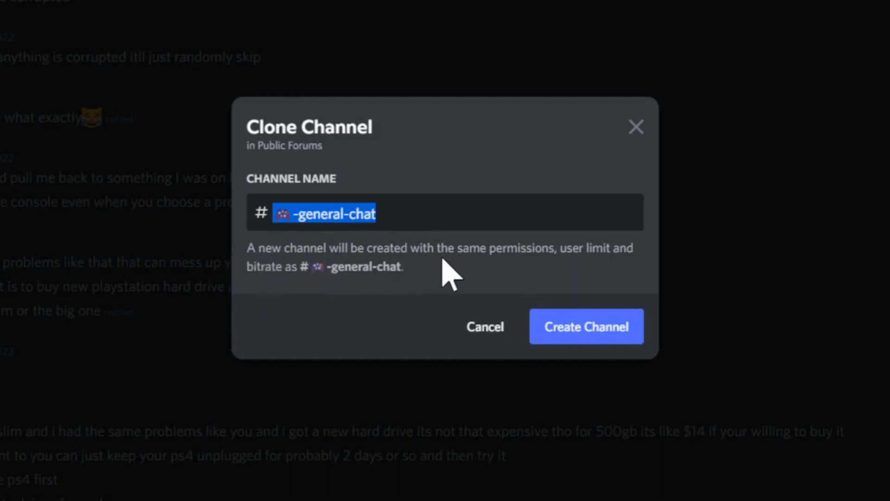
{"action": "mouse_move", "coordinate": [499, 273]}
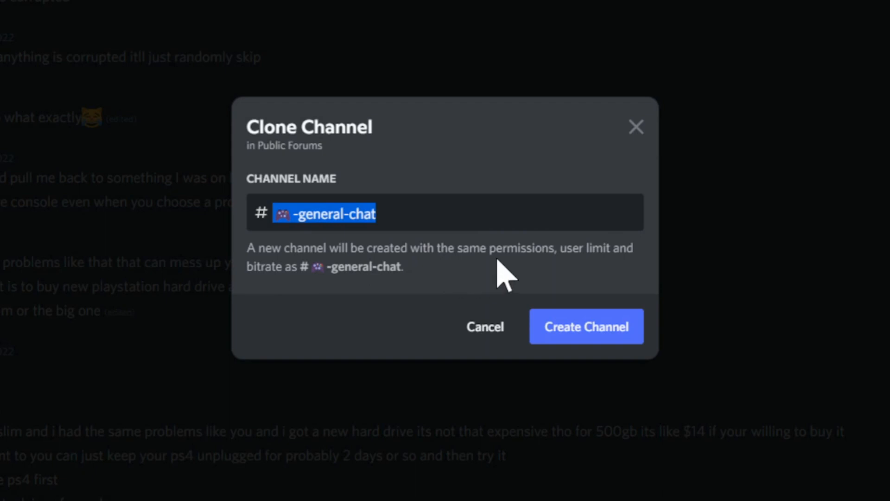
{"action": "mouse_move", "coordinate": [347, 302]}
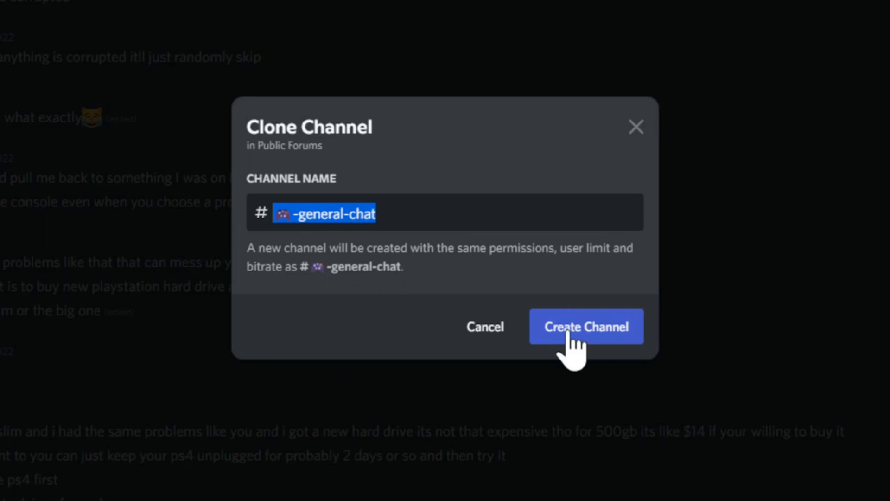
Create the empty general-chat clone under Public Forums, then return to the original channel.
{"action": "left_click", "coordinate": [586, 326]}
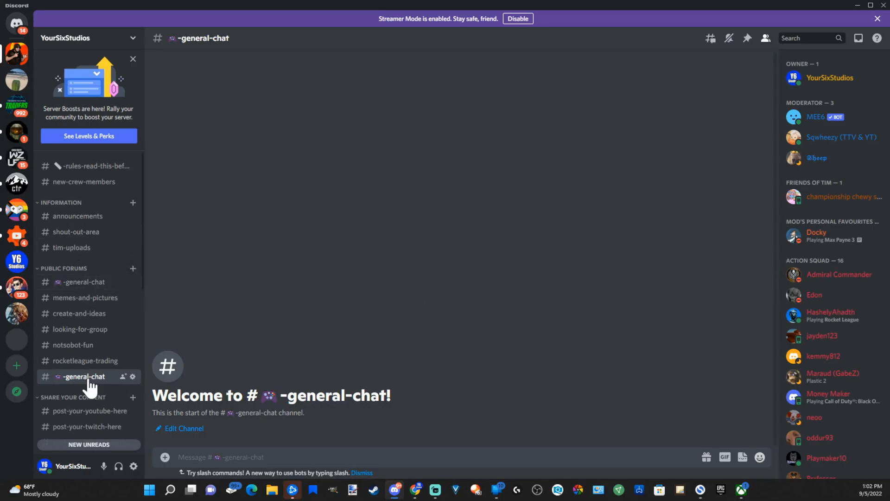
{"action": "mouse_move", "coordinate": [148, 387]}
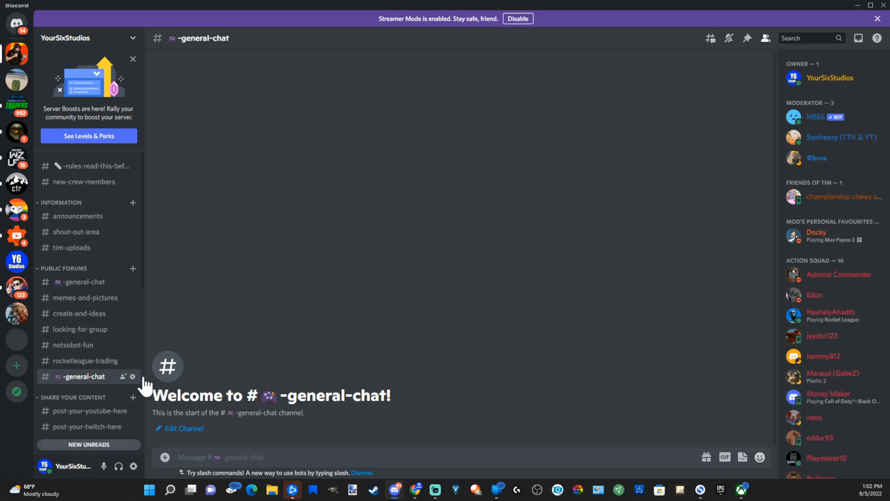
{"action": "mouse_move", "coordinate": [230, 436]}
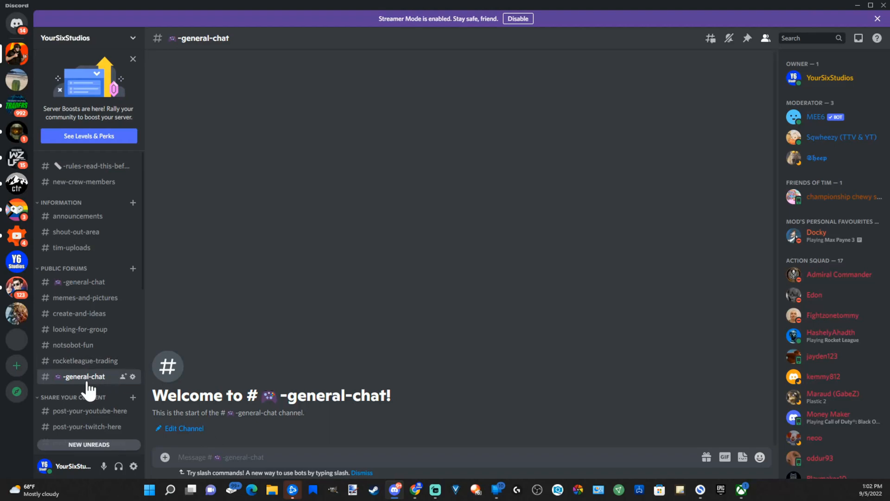
{"action": "left_click", "coordinate": [84, 282]}
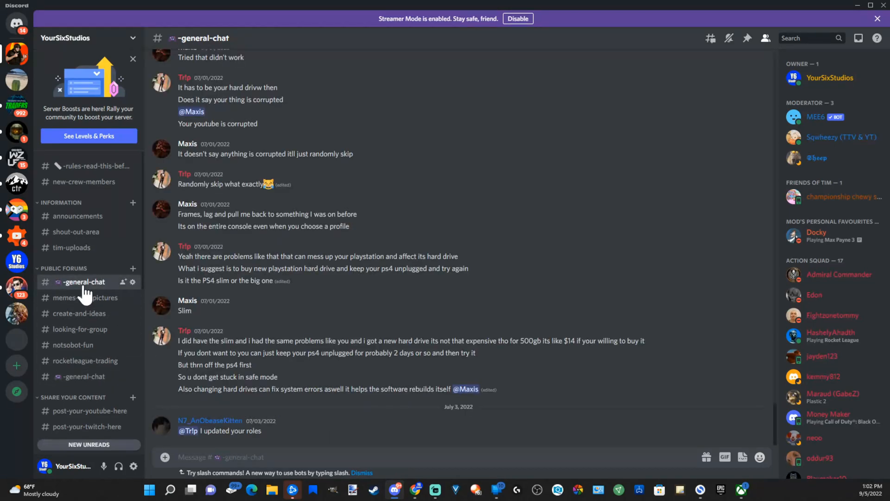
Delete the original general-chat channel from its context menu, leaving the empty copy.
{"action": "right_click", "coordinate": [83, 282]}
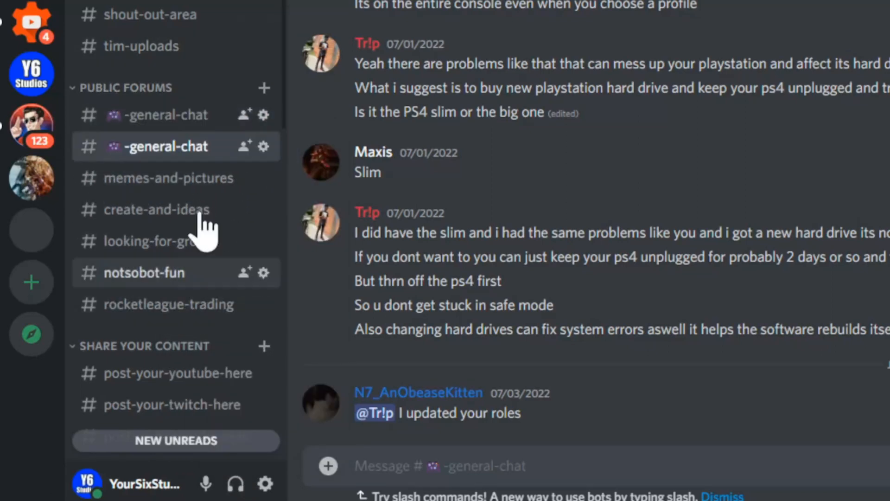
{"action": "left_click", "coordinate": [166, 115]}
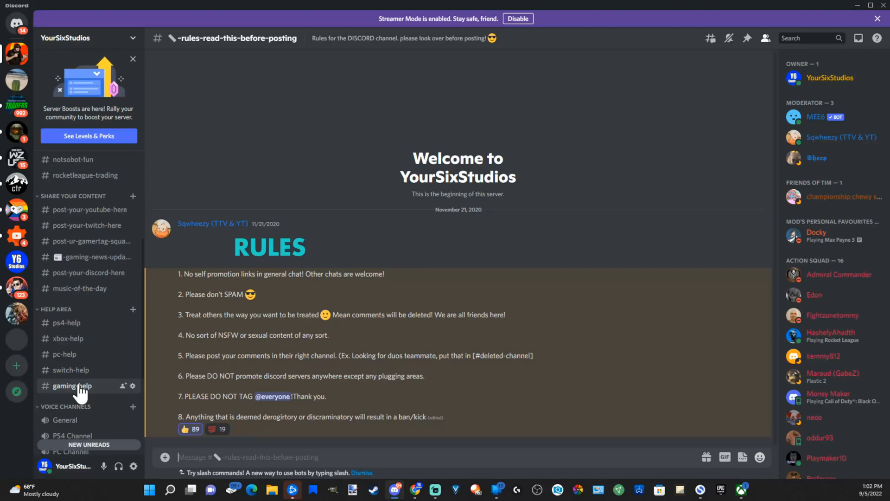
Browse gaming-help, ps4-help, the four share-your-content channels, ending on xbox-help.
{"action": "left_click", "coordinate": [73, 386]}
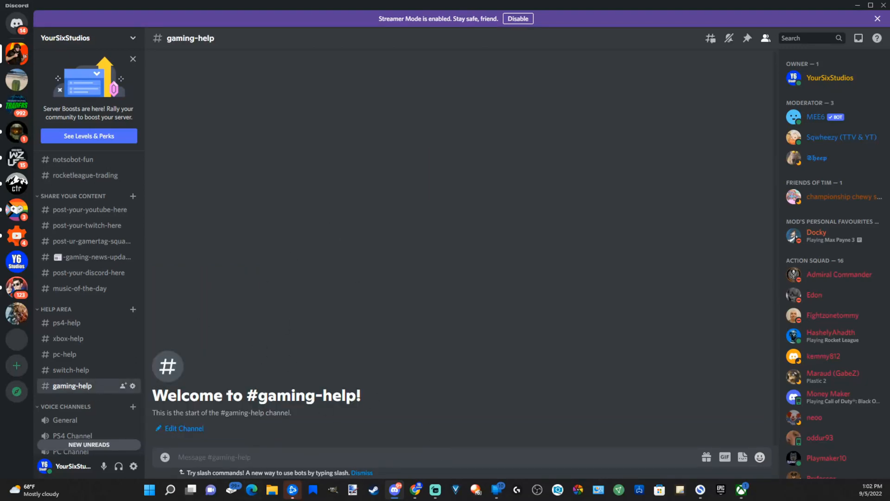
{"action": "mouse_move", "coordinate": [65, 354]}
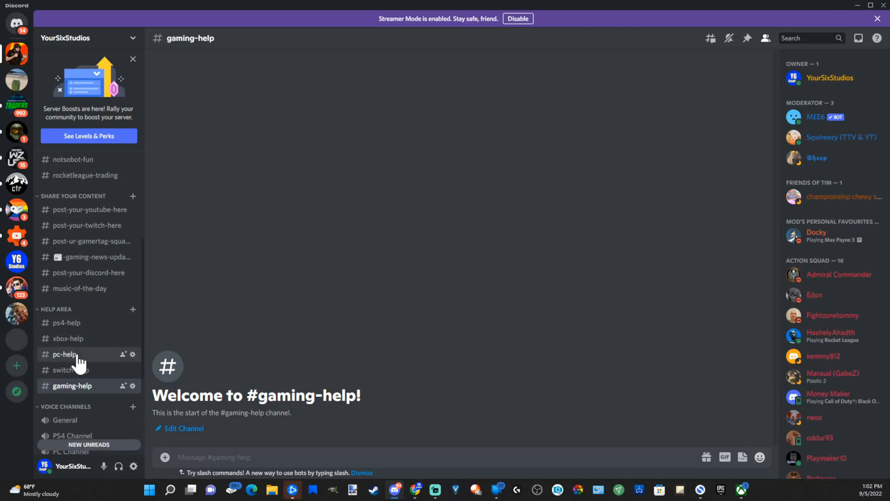
{"action": "left_click", "coordinate": [67, 323]}
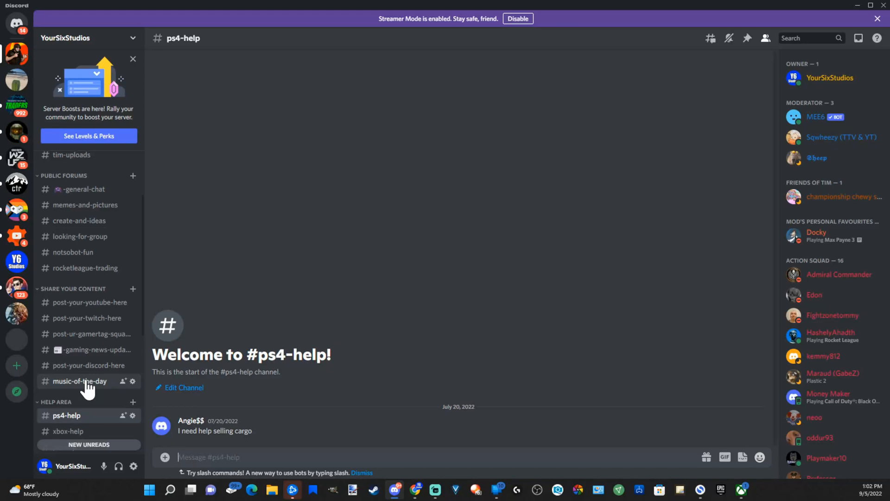
{"action": "left_click", "coordinate": [86, 365]}
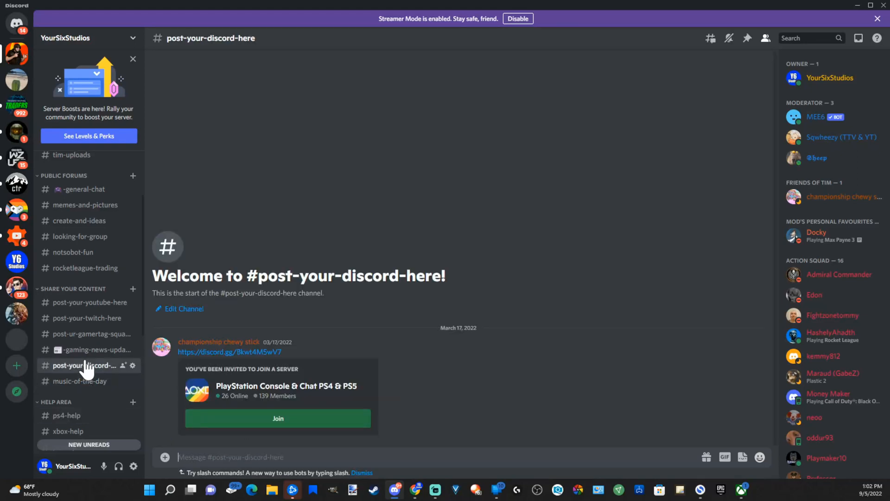
{"action": "left_click", "coordinate": [85, 333]}
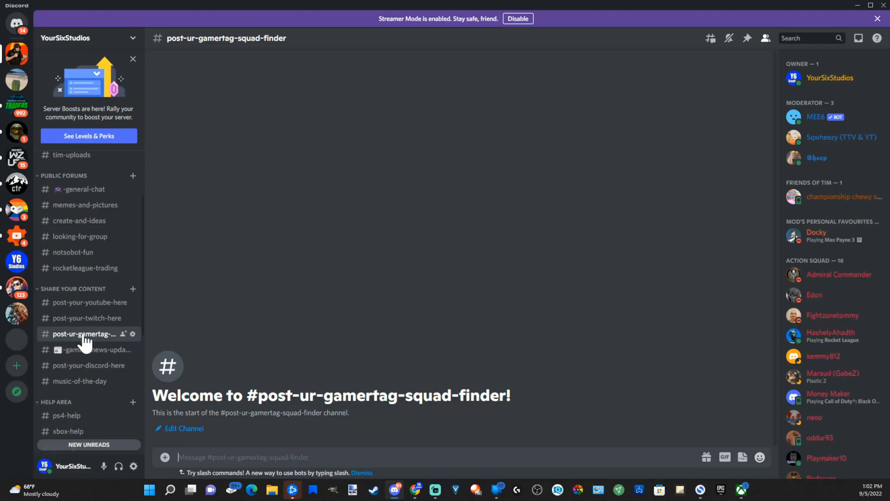
{"action": "left_click", "coordinate": [87, 318]}
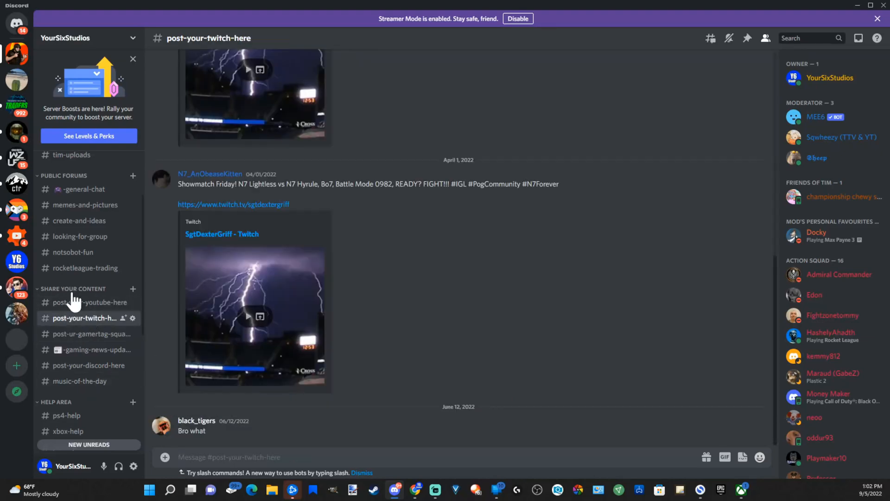
{"action": "left_click", "coordinate": [88, 303]}
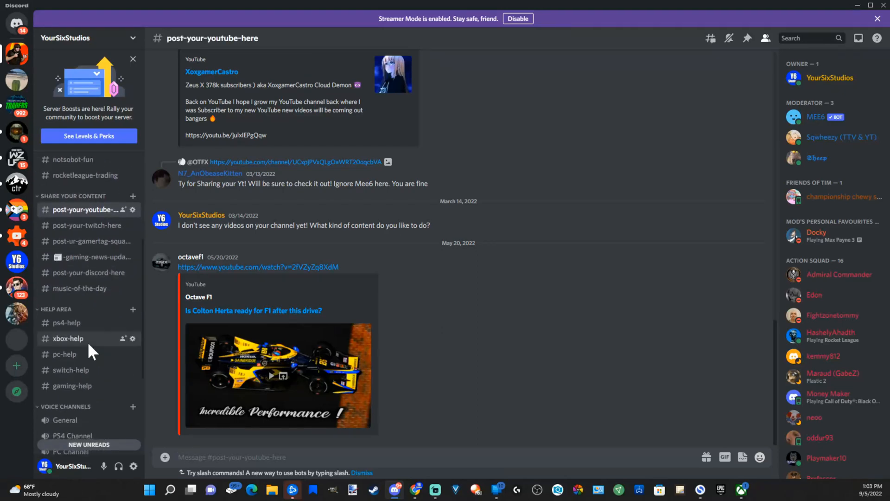
{"action": "left_click", "coordinate": [68, 338]}
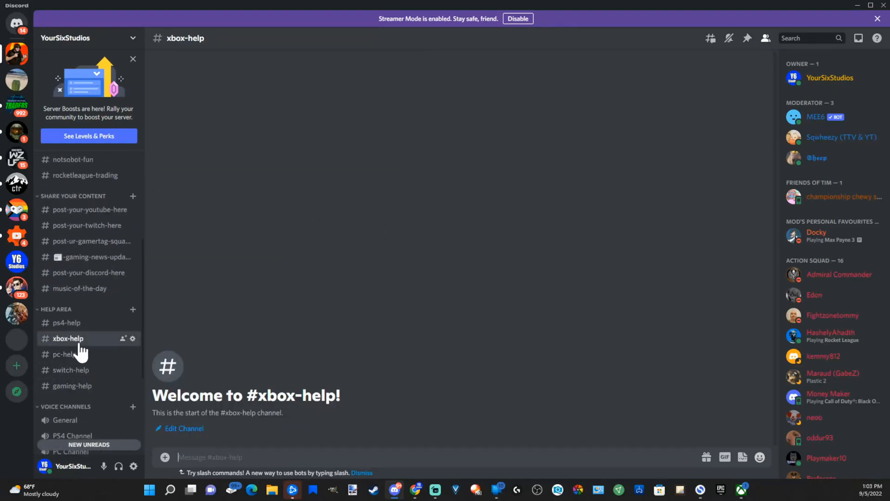